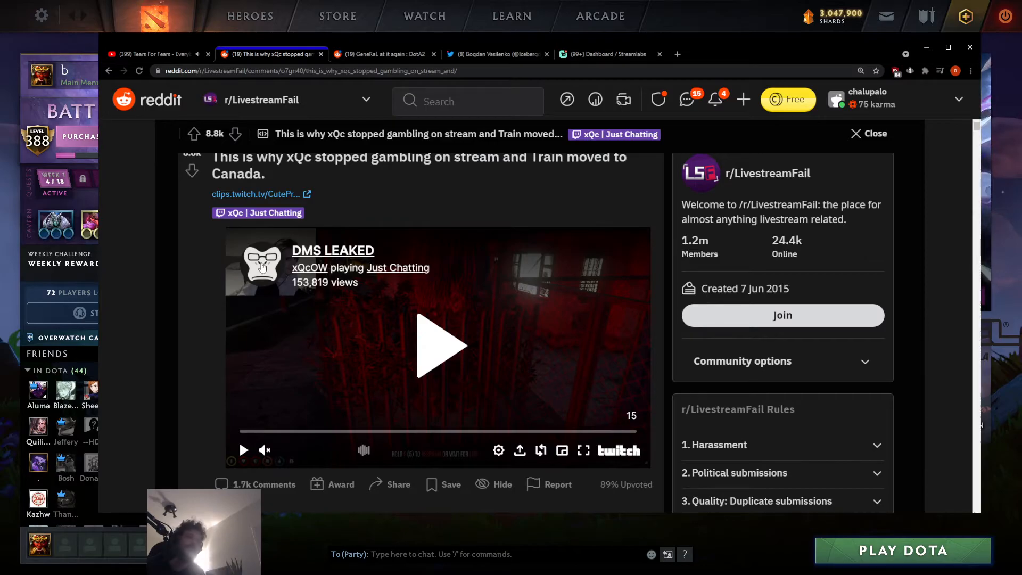
scroll(down, 3)
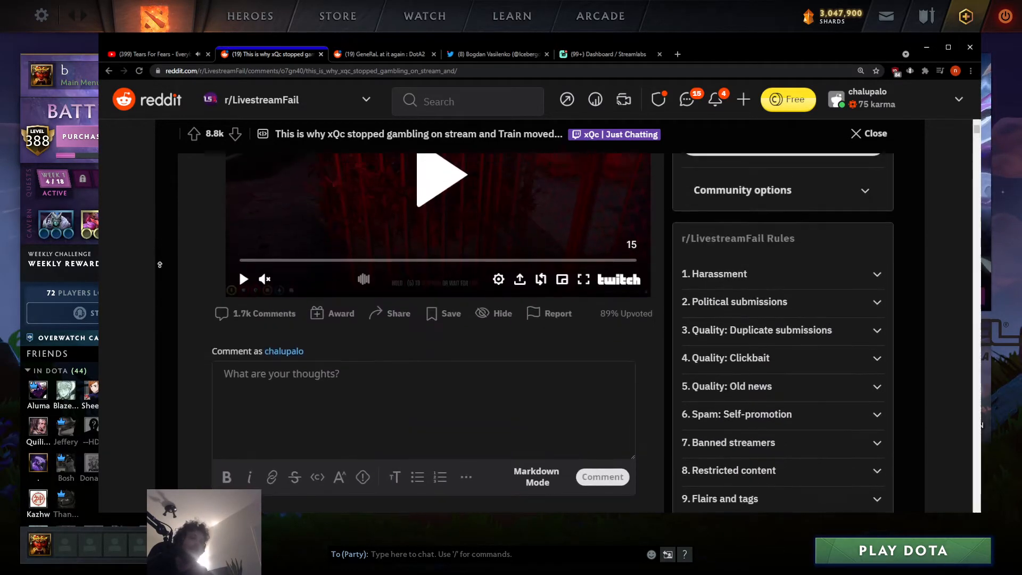
scroll(down, 3)
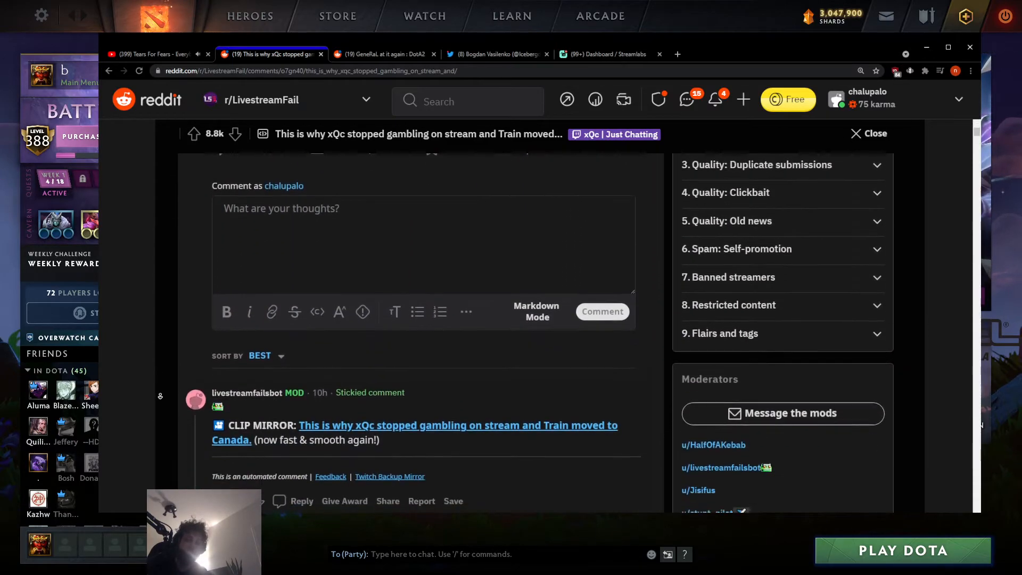
scroll(down, 3)
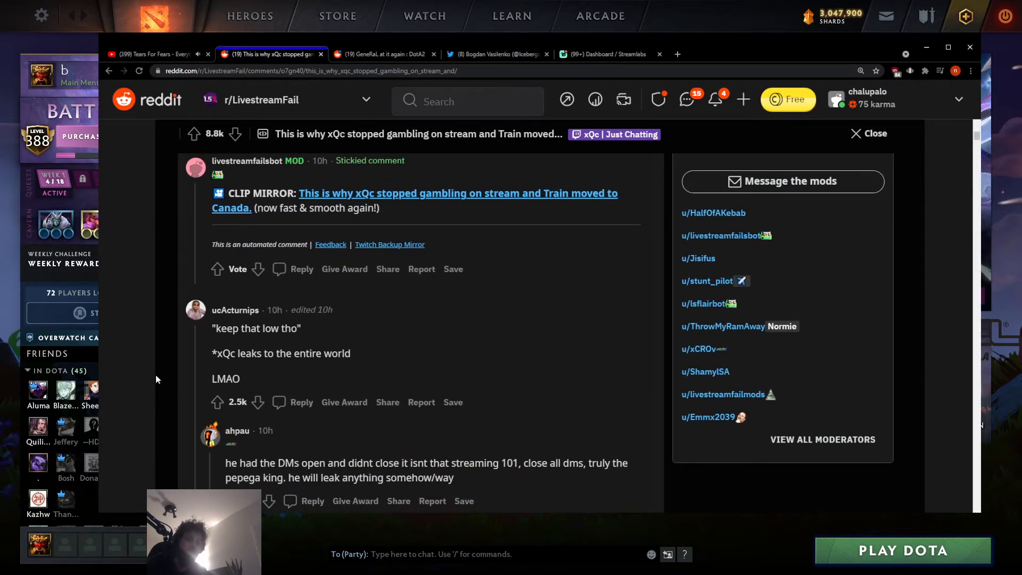